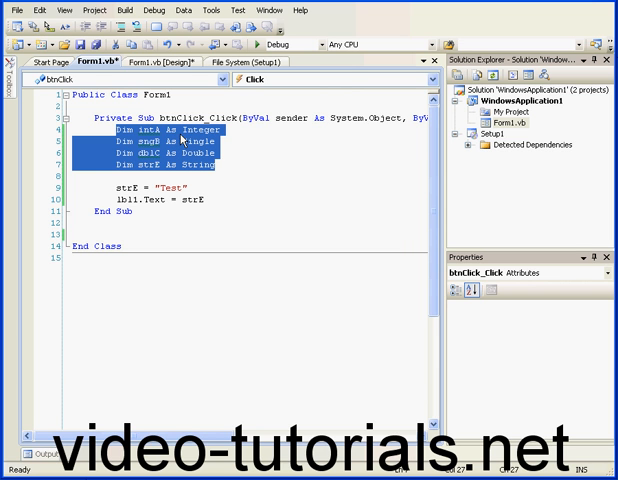
{"action": "mouse_move", "coordinate": [168, 148]}
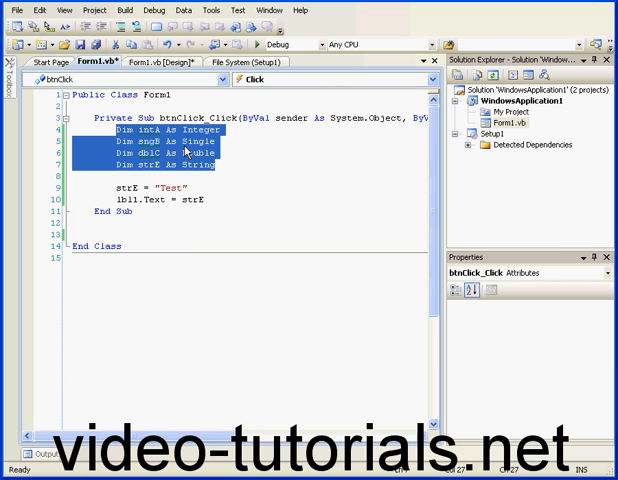
{"action": "mouse_move", "coordinate": [155, 159]}
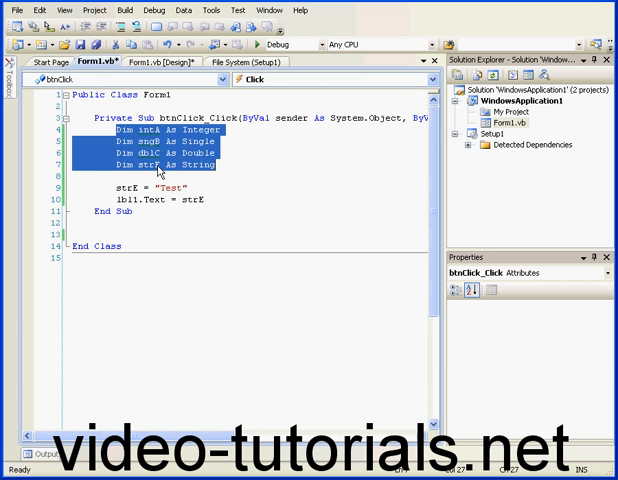
{"action": "mouse_move", "coordinate": [222, 165]}
{"action": "type", "text": " ="}
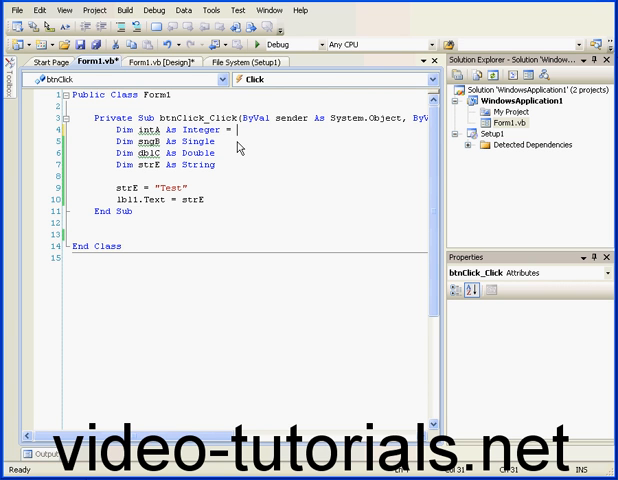
Append = 5 to the intA declaration and = "test1" to strE's
{"action": "type", "text": "5"}
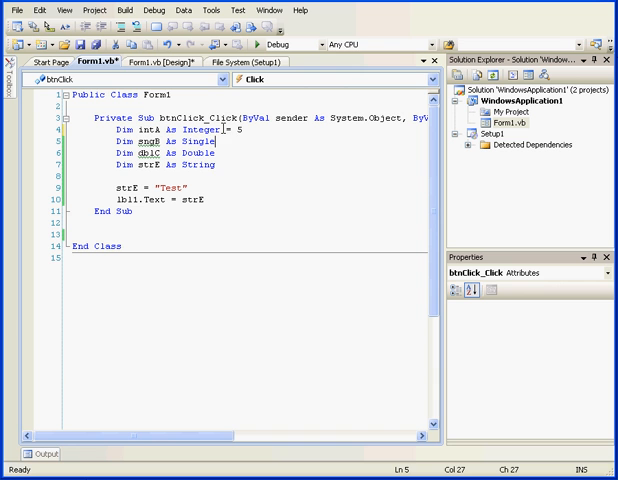
{"action": "mouse_move", "coordinate": [212, 130]}
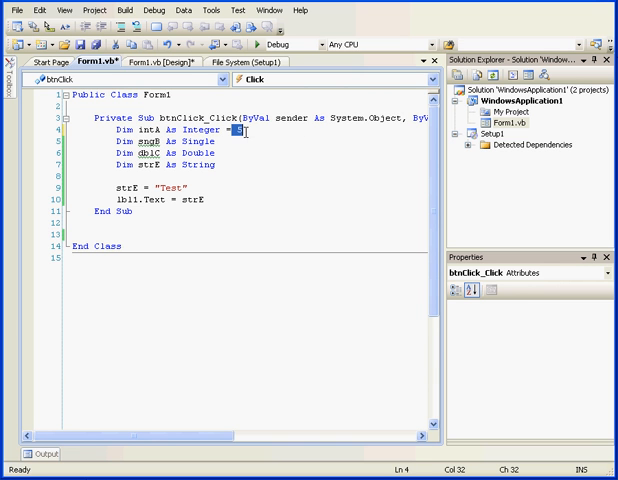
{"action": "double_click", "coordinate": [193, 164]}
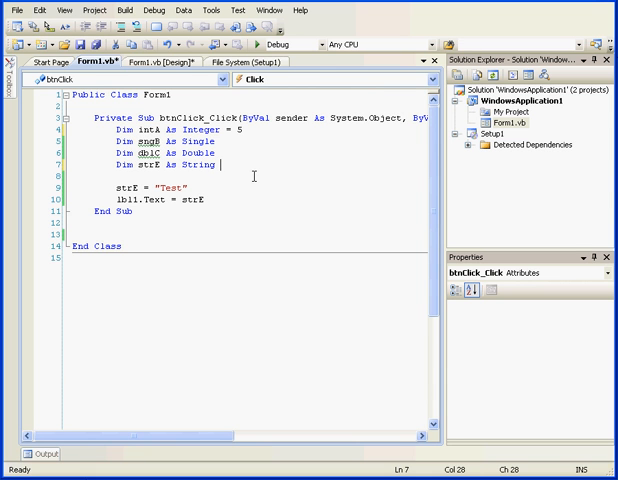
{"action": "type", "text": "= \"\""}
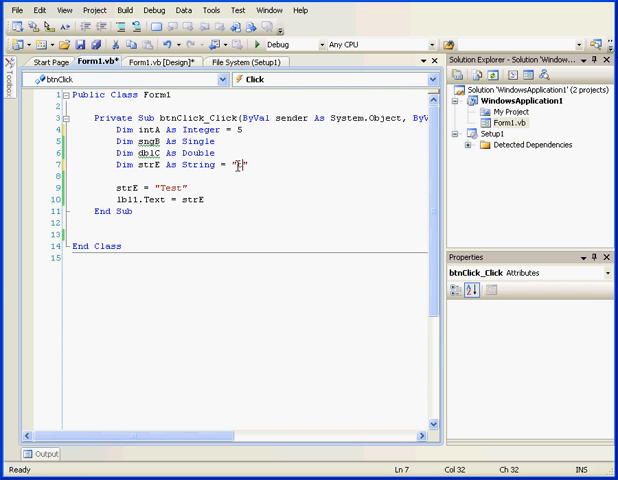
{"action": "type", "text": "et"}
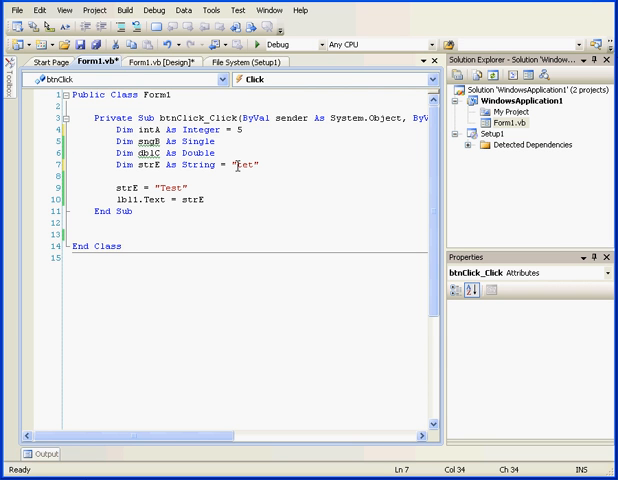
{"action": "type", "text": "test1"}
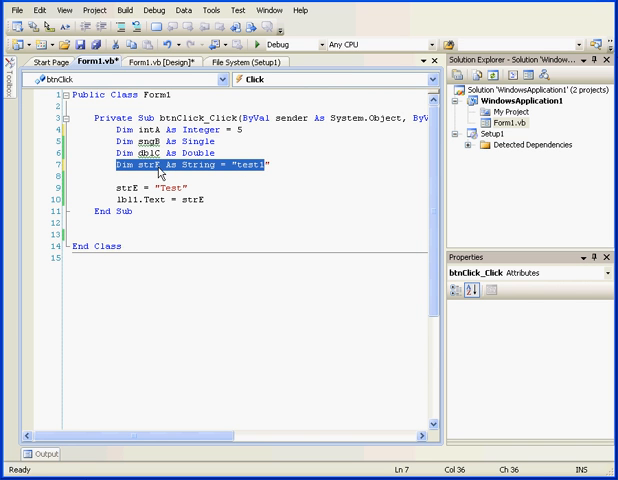
{"action": "mouse_move", "coordinate": [195, 177]}
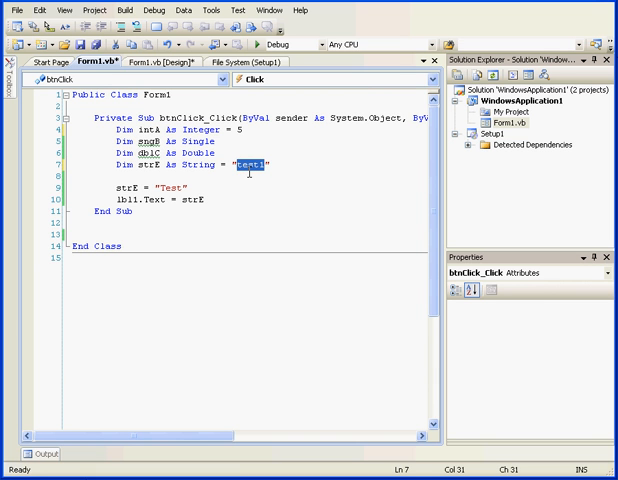
{"action": "mouse_move", "coordinate": [256, 166]}
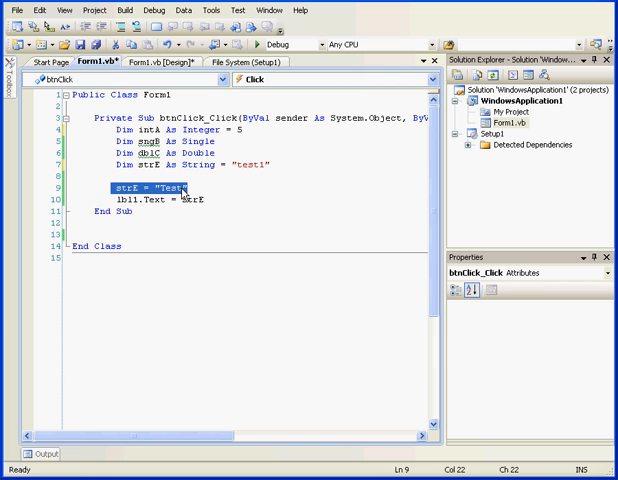
Edit line 9 so strE is assigned "Test2", then select lbl1 on line 10
{"action": "left_click", "coordinate": [175, 189]}
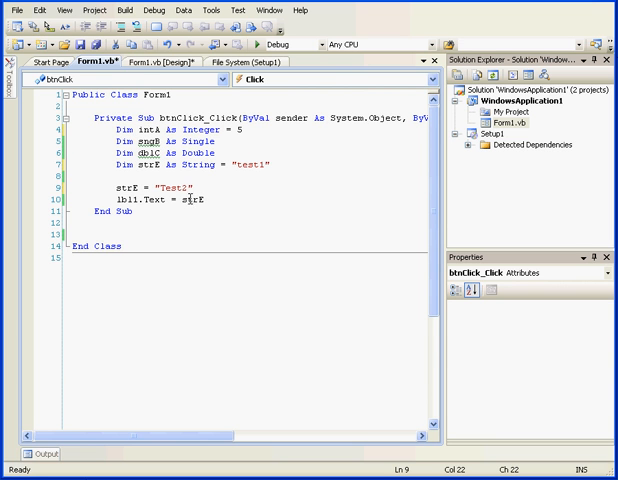
{"action": "double_click", "coordinate": [156, 199]}
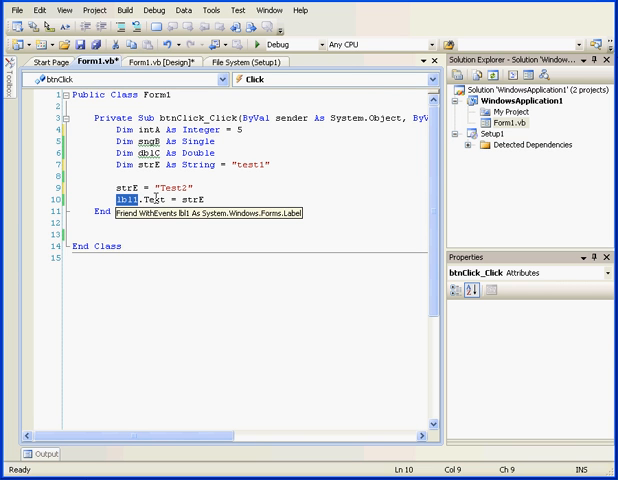
{"action": "left_click", "coordinate": [180, 62]}
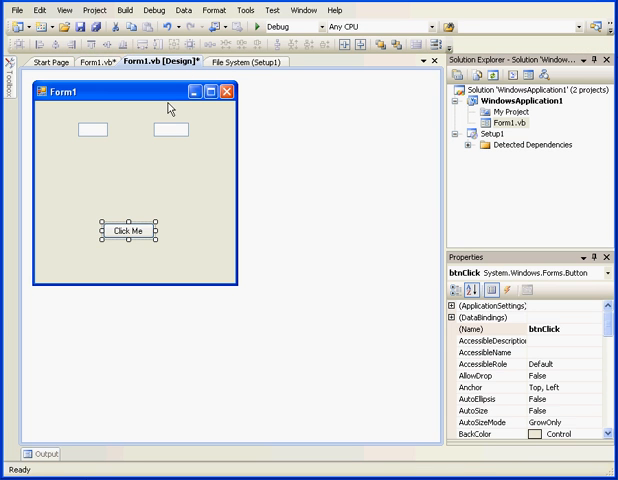
{"action": "left_click", "coordinate": [95, 130]}
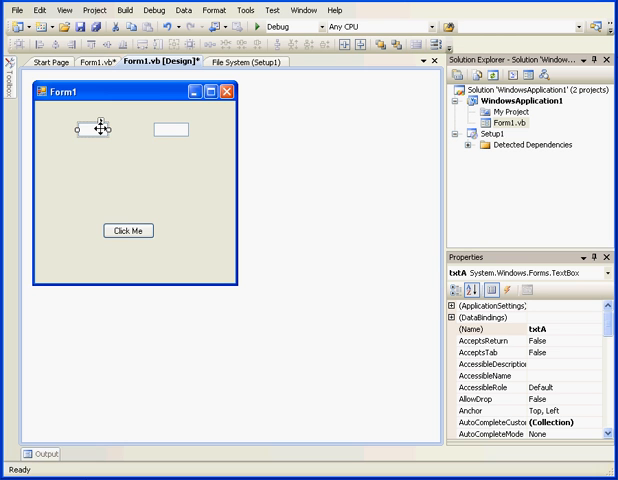
{"action": "left_click_drag", "start_coordinate": [90, 130], "coordinate": [180, 130]}
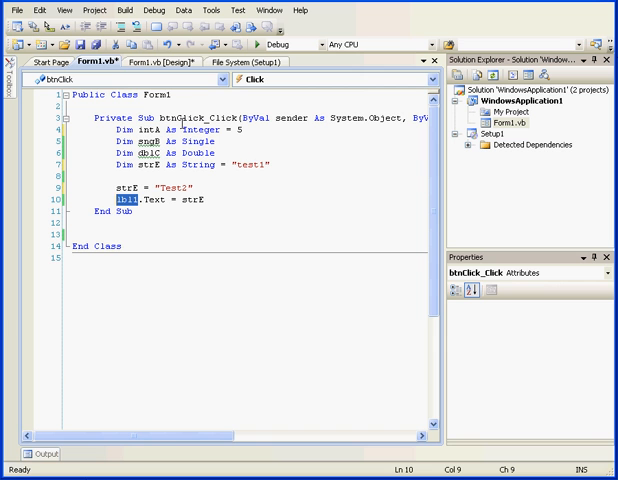
Replace strE's "test1" initial value with txtA.Text using IntelliSense
{"action": "double_click", "coordinate": [243, 167]}
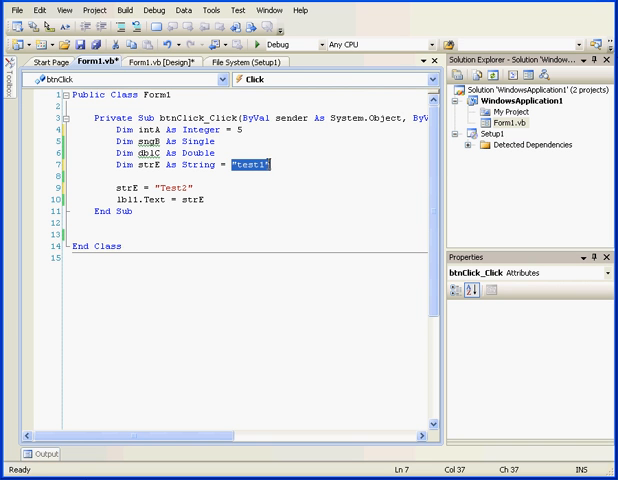
{"action": "type", "text": "txt"}
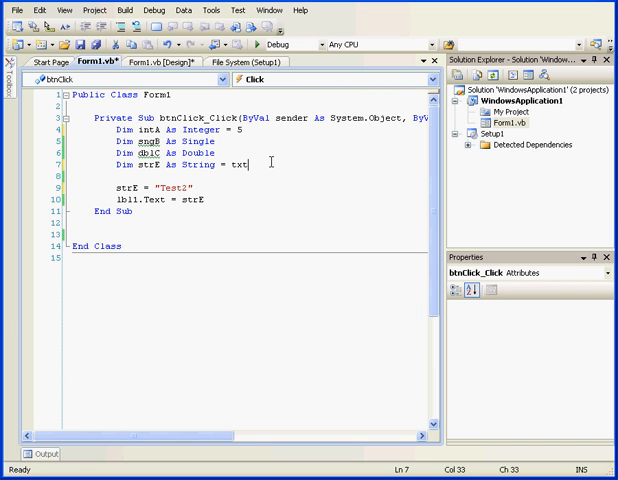
{"action": "type", "text": "A"}
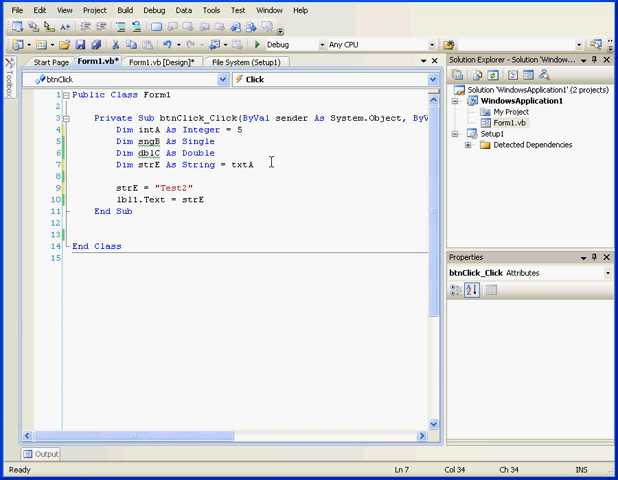
{"action": "type", "text": "t"}
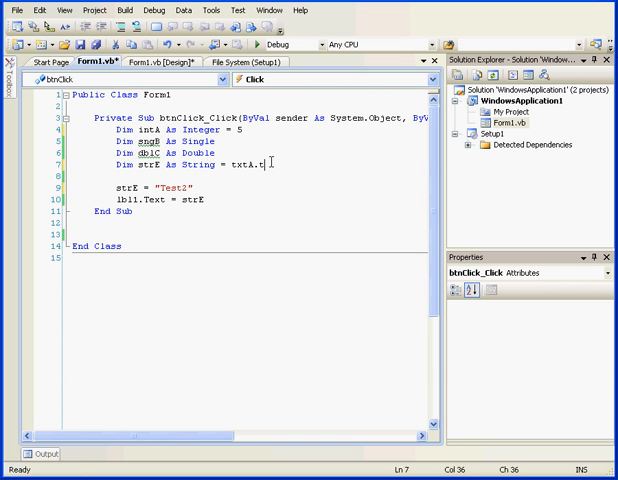
{"action": "type", "text": "e"}
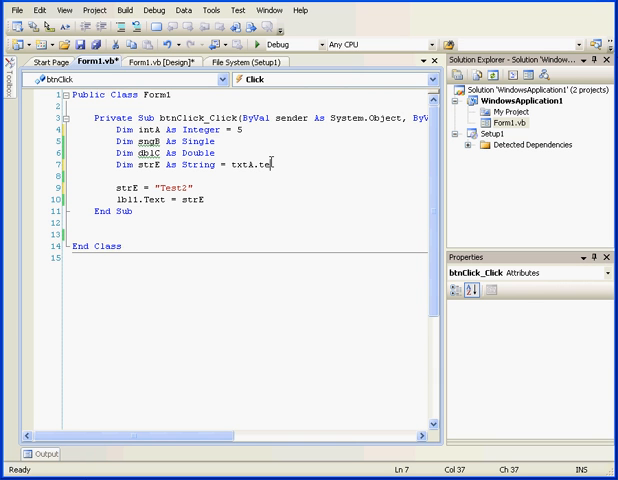
{"action": "type", "text": "xt"}
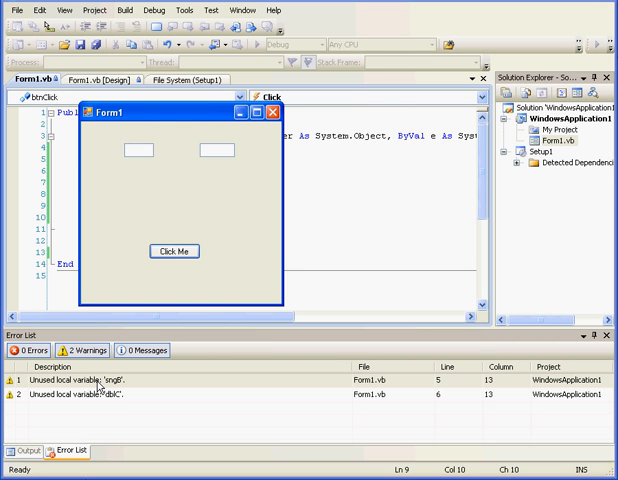
In the running Form1, enter "text" in the first box and click Click Me
{"action": "left_click_drag", "start_coordinate": [180, 115], "coordinate": [355, 128]}
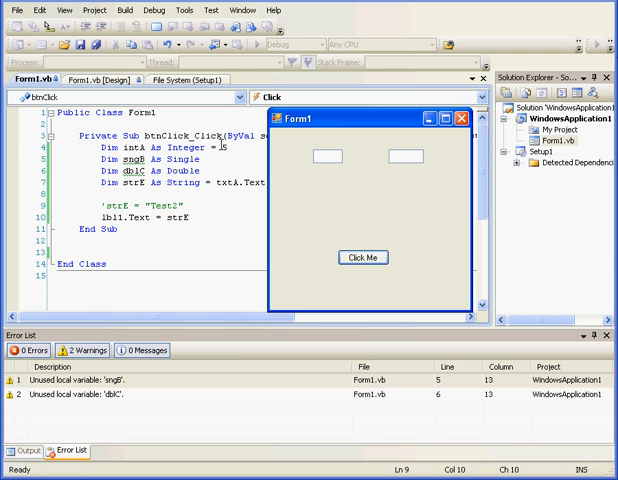
{"action": "mouse_move", "coordinate": [232, 160]}
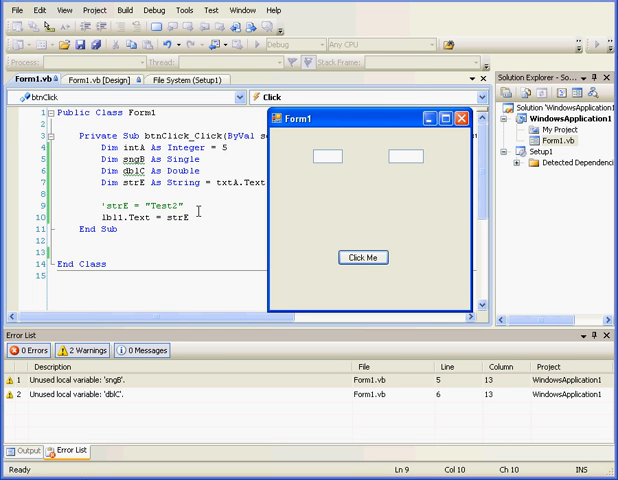
{"action": "mouse_move", "coordinate": [200, 211]}
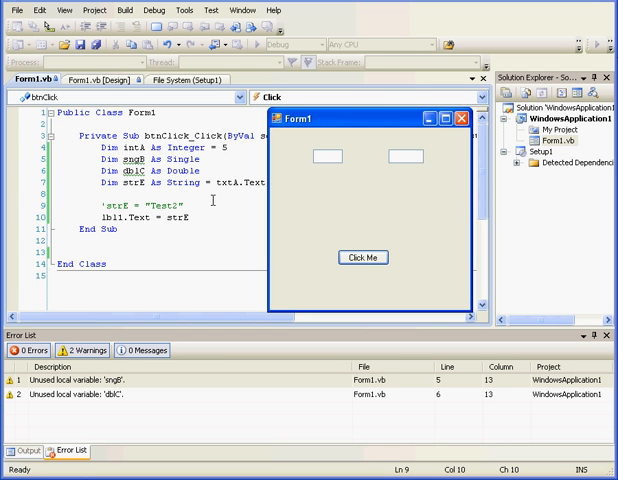
{"action": "left_click", "coordinate": [334, 158]}
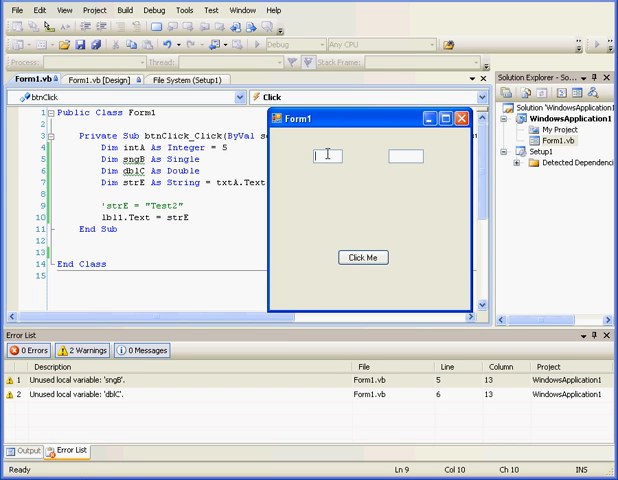
{"action": "type", "text": "text"}
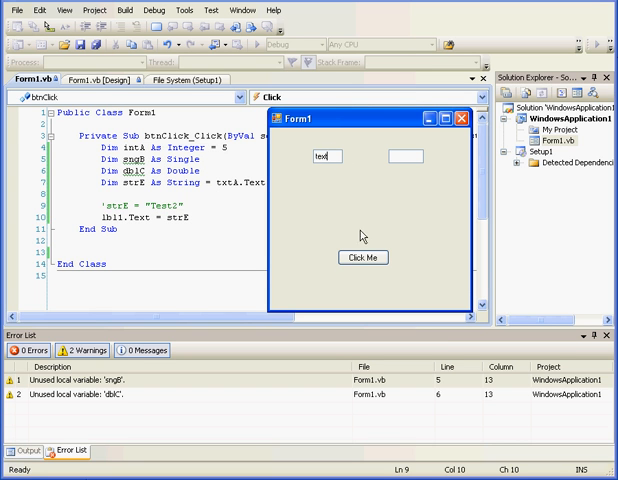
{"action": "left_click", "coordinate": [363, 257]}
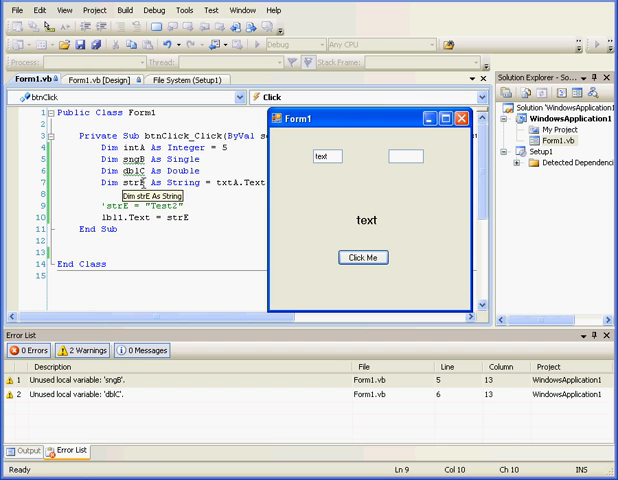
{"action": "mouse_move", "coordinate": [240, 171]}
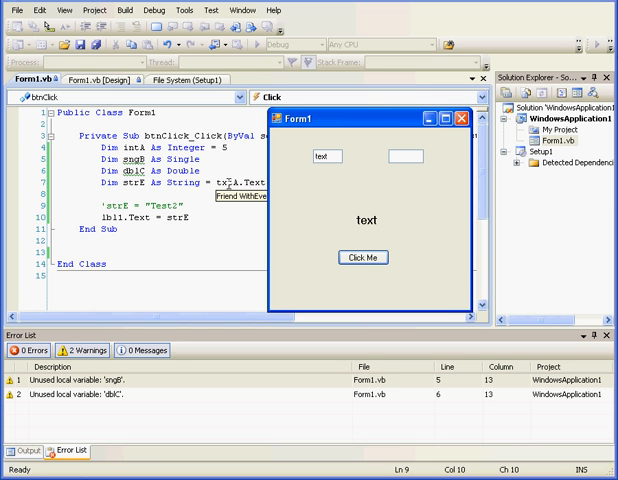
{"action": "mouse_move", "coordinate": [231, 183]}
{"action": "type", "text": "lbl1.Text = strE"}
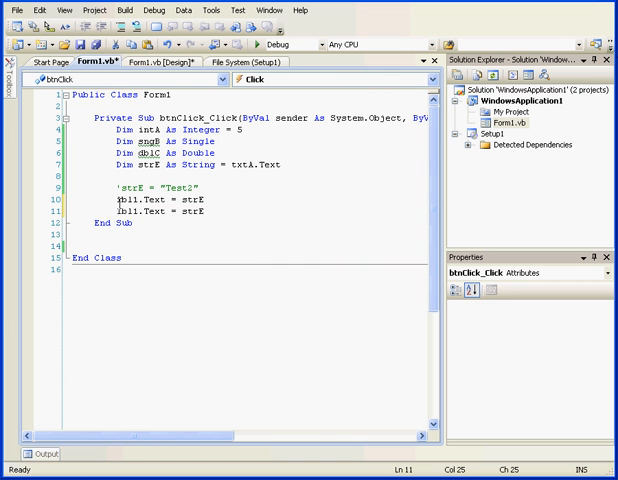
Comment out lbl1.Text = strE and change its duplicate line to assign intA
{"action": "left_click", "coordinate": [120, 200]}
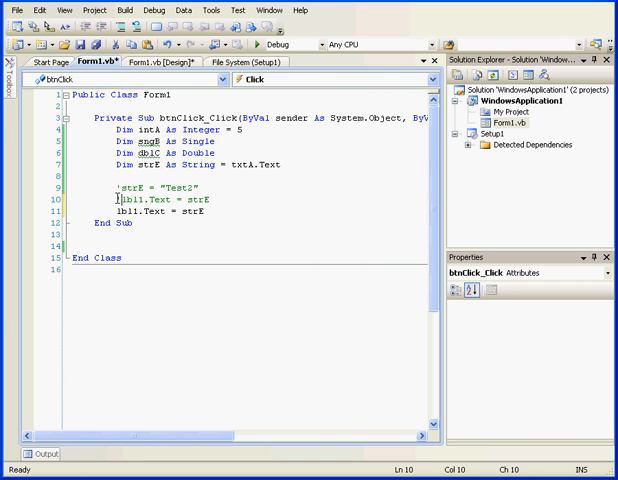
{"action": "double_click", "coordinate": [194, 211]}
{"action": "type", "text": "in"}
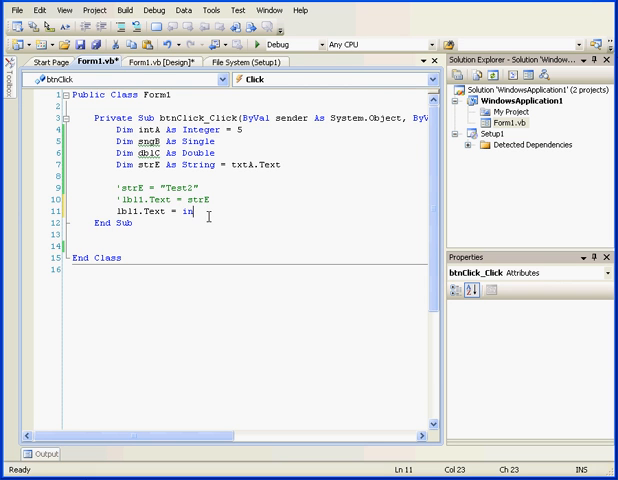
{"action": "type", "text": "tA"}
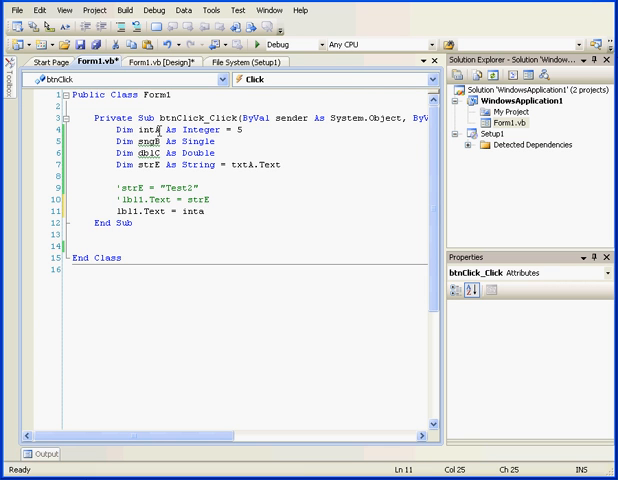
{"action": "left_click", "coordinate": [208, 207]}
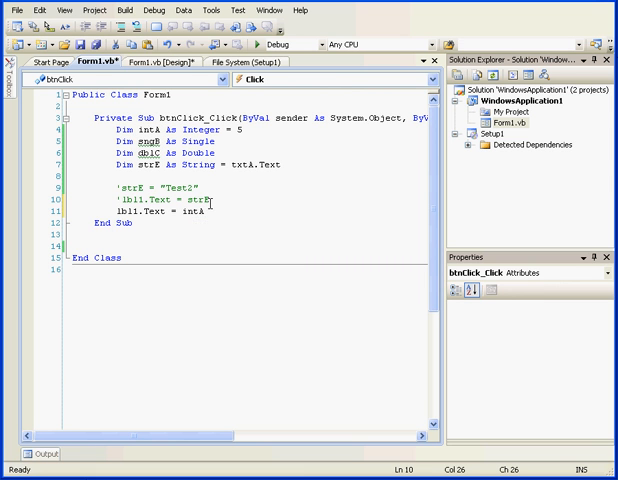
{"action": "mouse_move", "coordinate": [208, 207]}
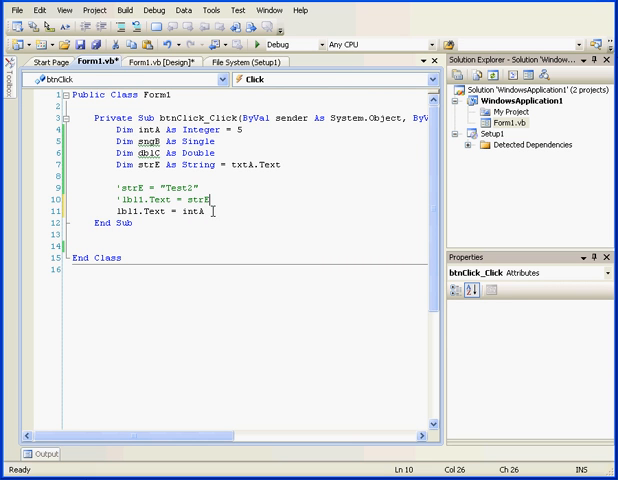
{"action": "mouse_move", "coordinate": [211, 208]}
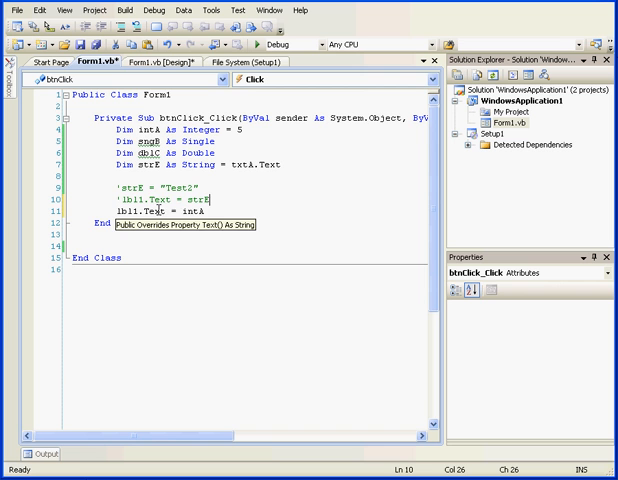
{"action": "mouse_move", "coordinate": [202, 210]}
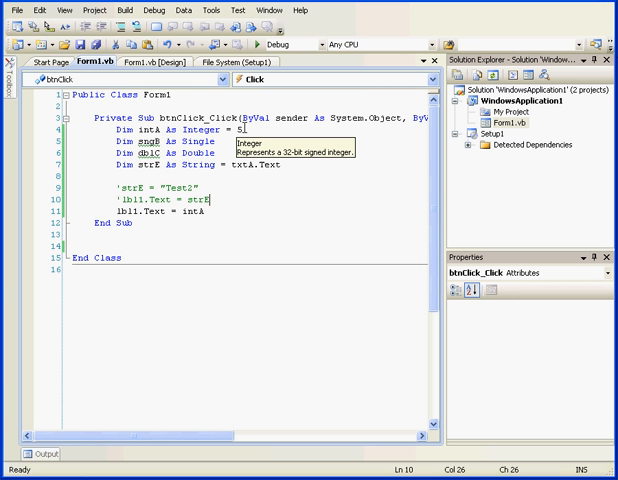
Change intA's declared value on line 4 from 5 to 5.4
{"action": "left_click", "coordinate": [248, 123]}
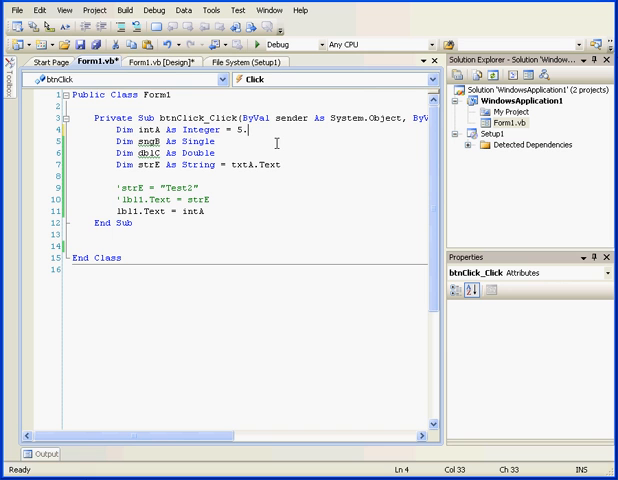
{"action": "type", "text": "4"}
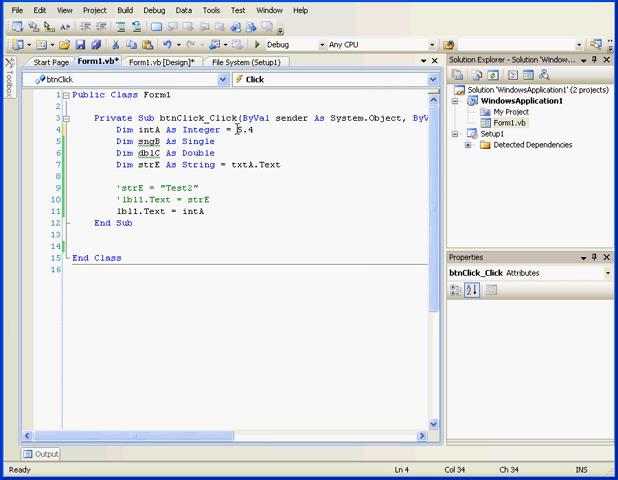
{"action": "double_click", "coordinate": [238, 128]}
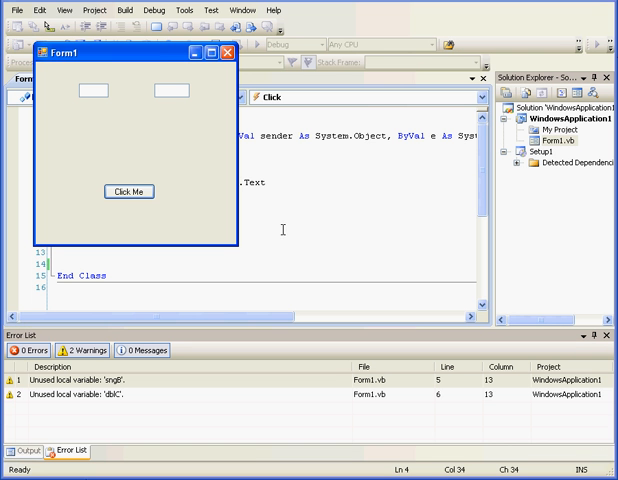
{"action": "left_click", "coordinate": [128, 192]}
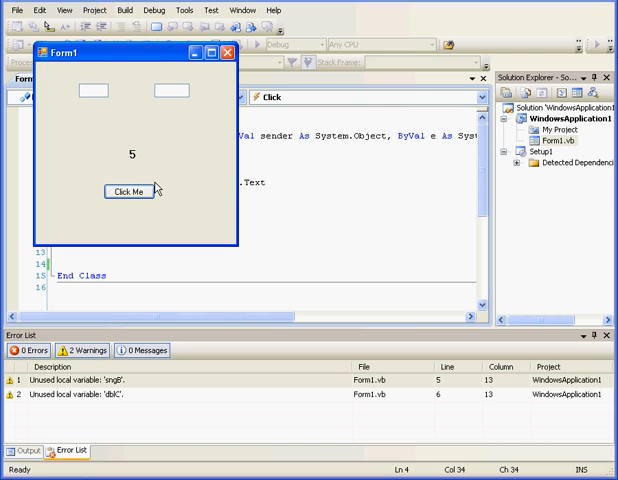
{"action": "mouse_move", "coordinate": [229, 57]}
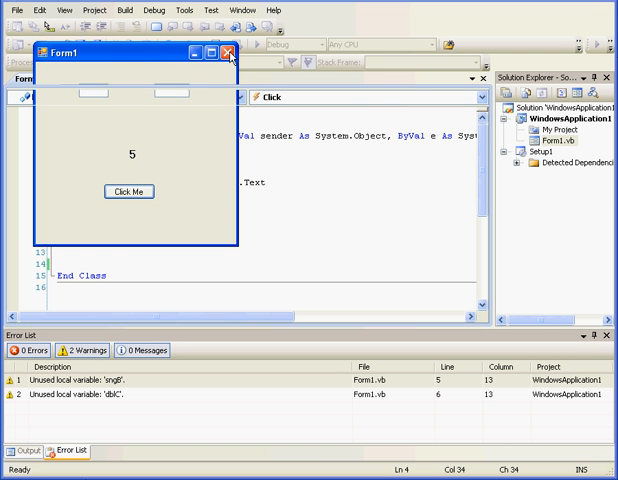
{"action": "left_click", "coordinate": [231, 57]}
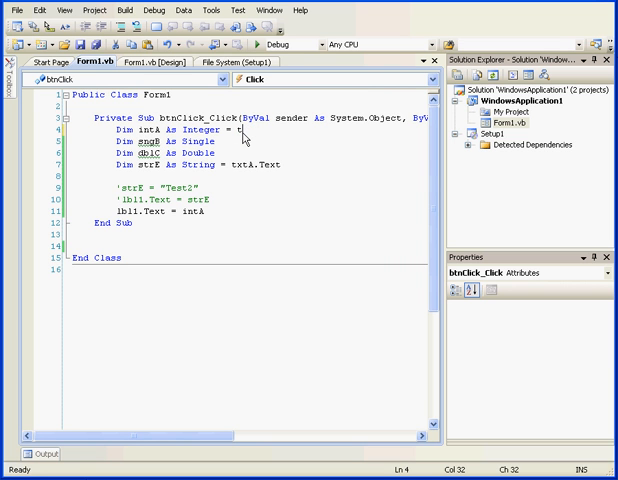
Replace intA's 5.4 initializer with txtB.Text, picking Text from IntelliSense
{"action": "type", "text": "xtB"}
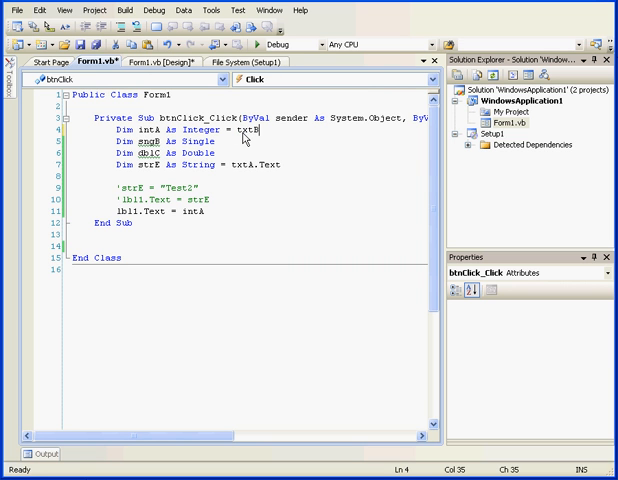
{"action": "type", "text": "."}
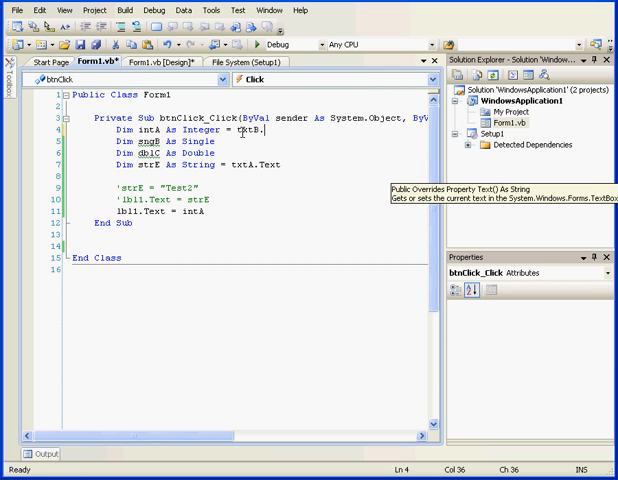
{"action": "type", "text": "text"}
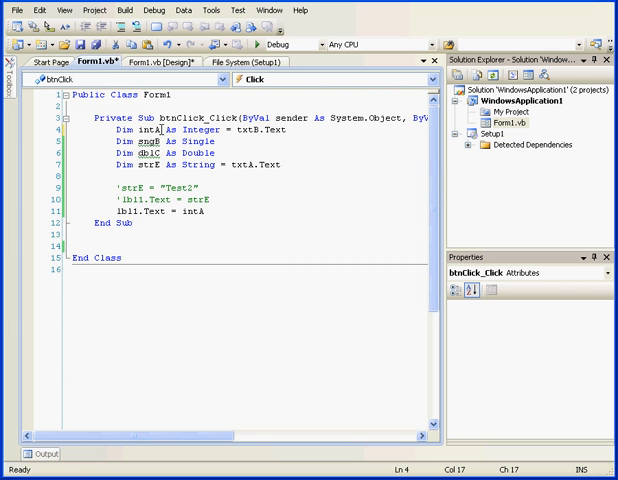
{"action": "double_click", "coordinate": [140, 131]}
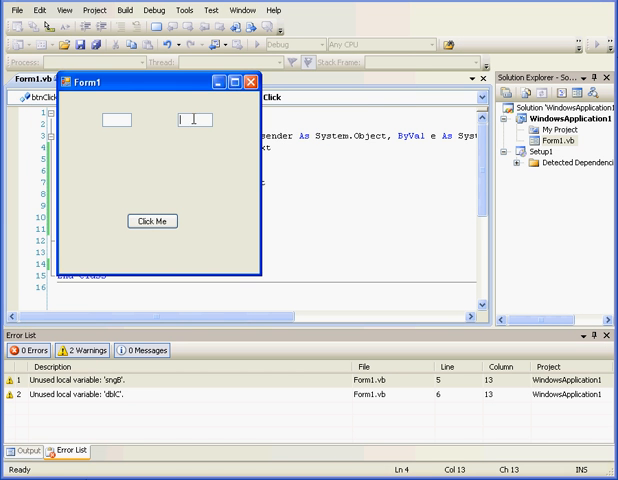
Run Form1, show 6 from the second box in the label, then enter "ten"
{"action": "type", "text": "6"}
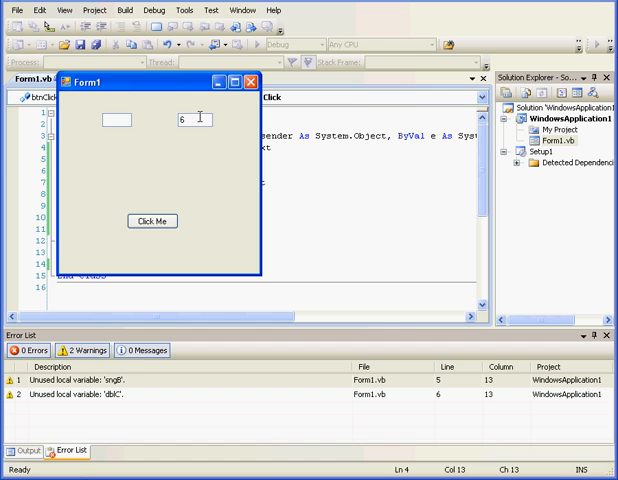
{"action": "left_click", "coordinate": [152, 221]}
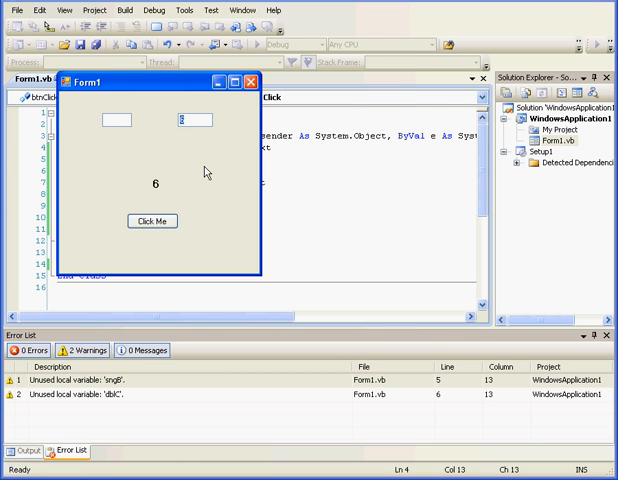
{"action": "type", "text": "ten"}
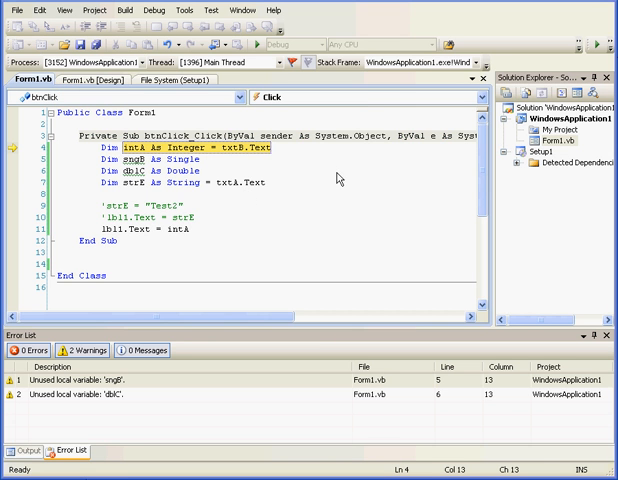
{"action": "mouse_move", "coordinate": [267, 192]}
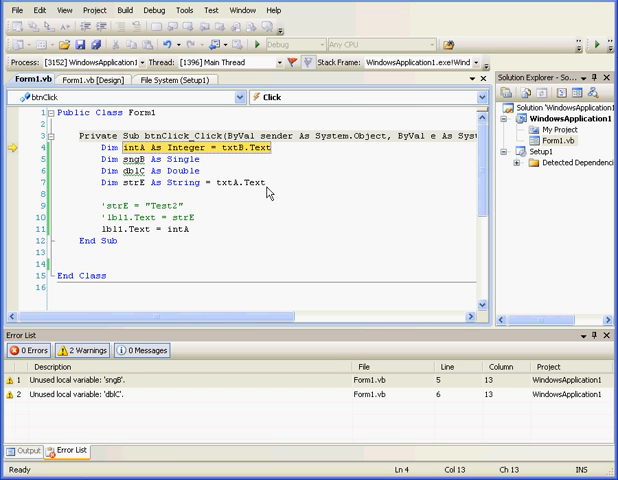
{"action": "mouse_move", "coordinate": [258, 205]}
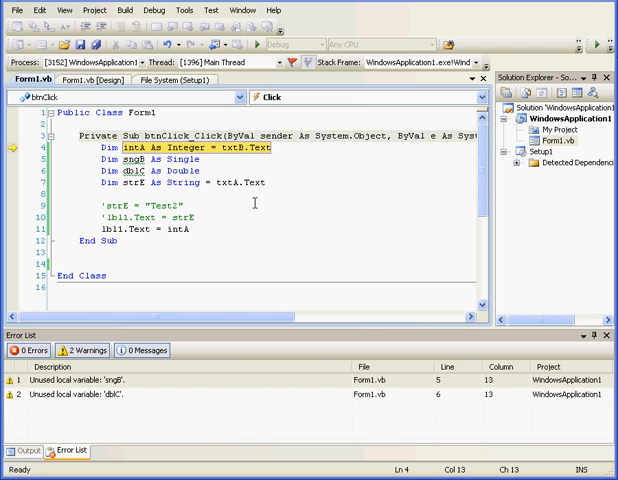
{"action": "mouse_move", "coordinate": [251, 198]}
{"action": "type", "text": "intA"}
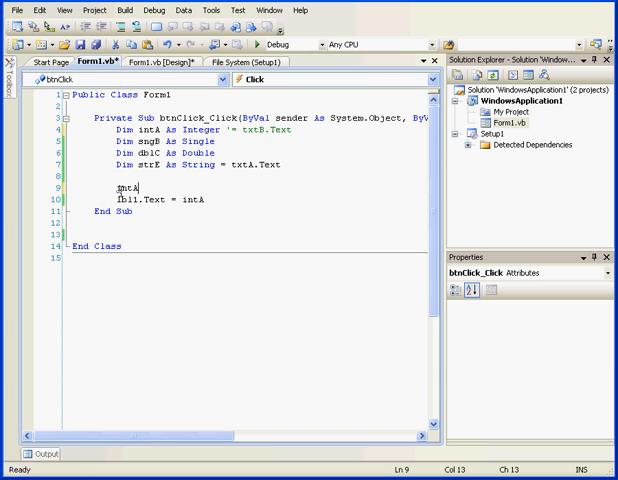
Comment out intA's txtB.Text initializer and add intA = Integer.Parse(strE)
{"action": "type", "text": "="}
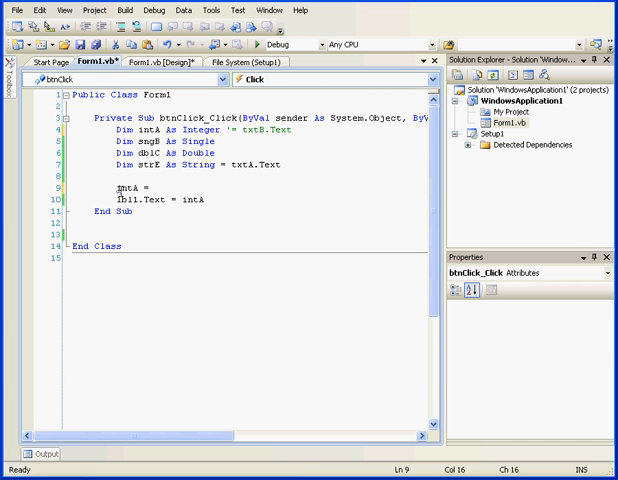
{"action": "type", "text": "intA"}
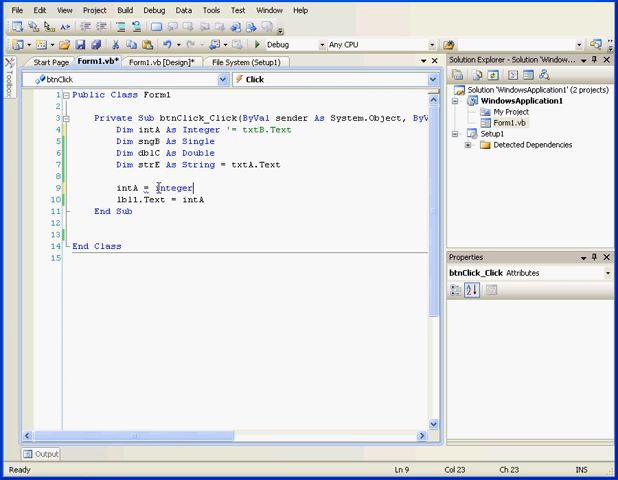
{"action": "type", "text": ".par"}
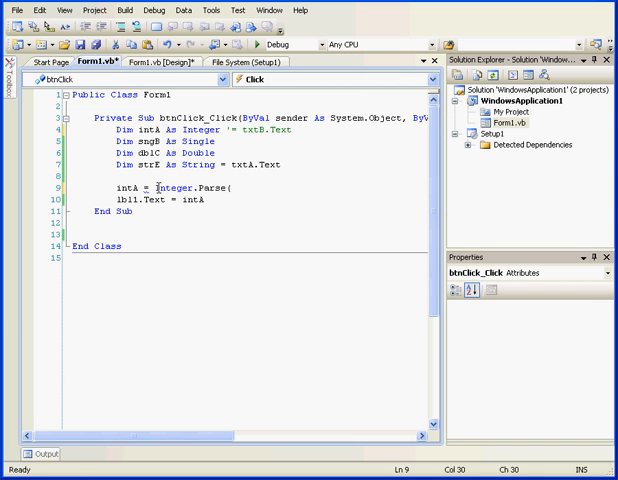
{"action": "type", "text": "strE)"}
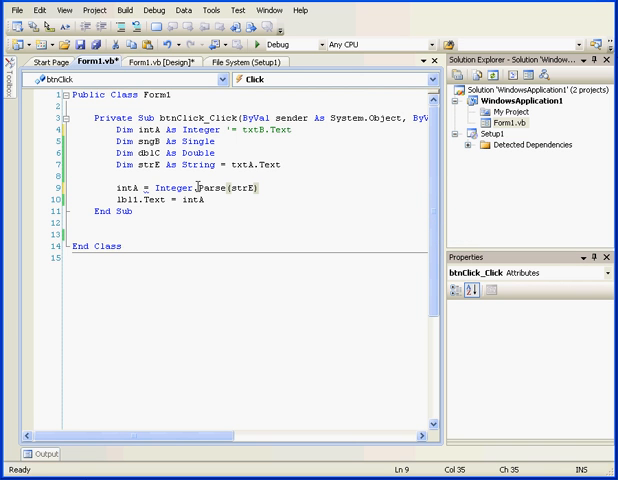
Highlight the Parse method and its strE argument while explaining the conversion
{"action": "double_click", "coordinate": [215, 187]}
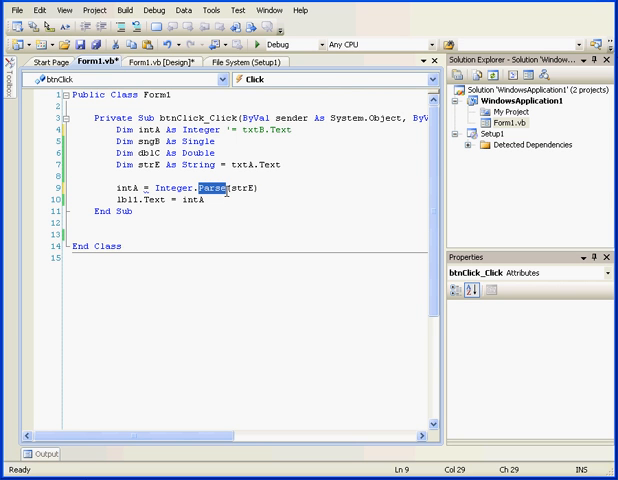
{"action": "mouse_move", "coordinate": [220, 192]}
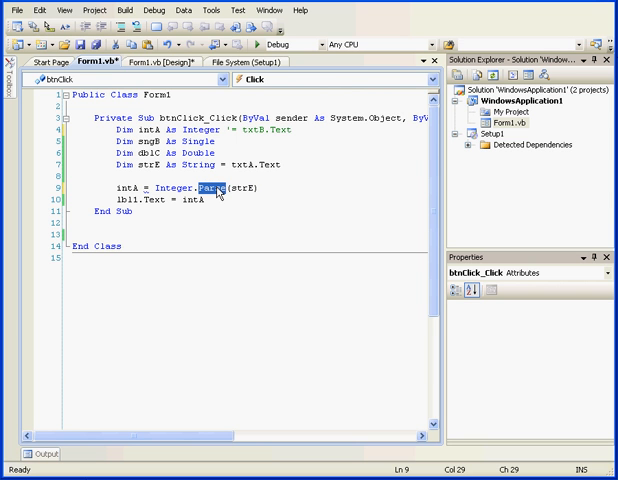
{"action": "double_click", "coordinate": [225, 188]}
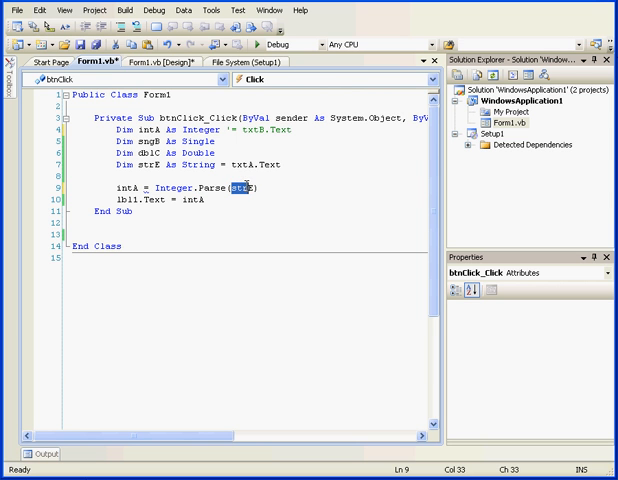
{"action": "double_click", "coordinate": [164, 187]}
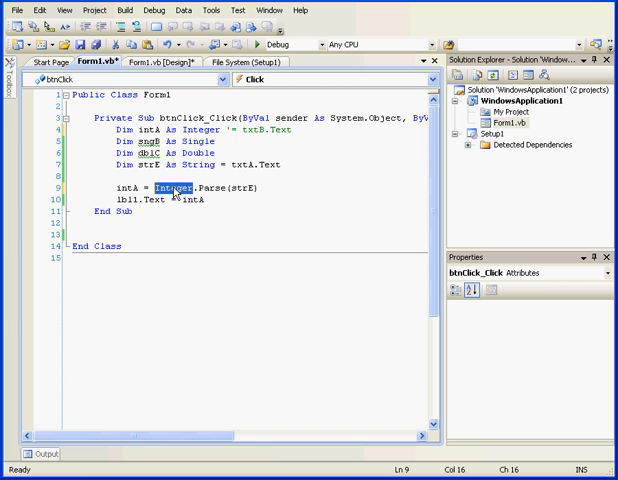
Highlight intA, then append .ToString() to the lbl1.Text = intA line
{"action": "left_click", "coordinate": [130, 190]}
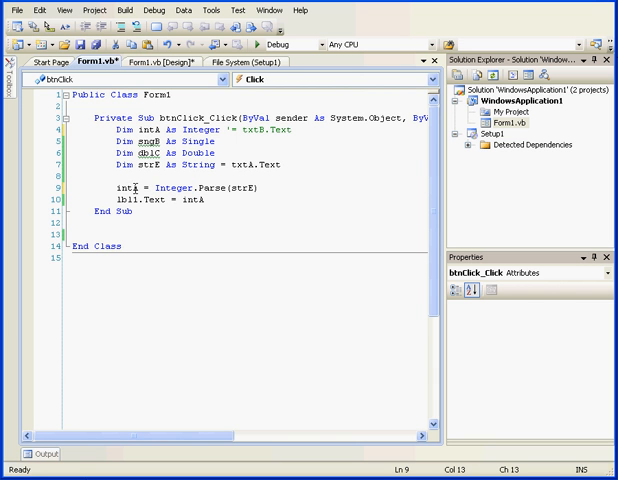
{"action": "double_click", "coordinate": [128, 187]}
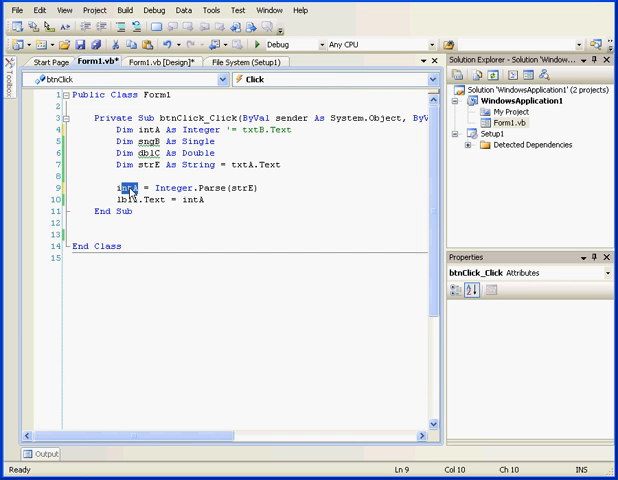
{"action": "left_click", "coordinate": [233, 215]}
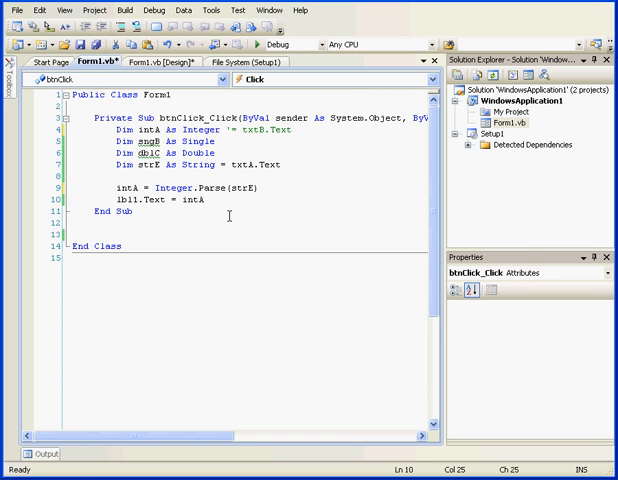
{"action": "type", "text": ".t"}
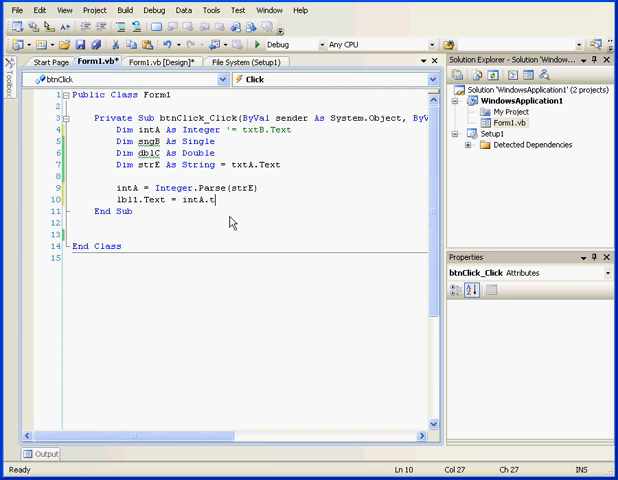
{"action": "type", "text": "oString"}
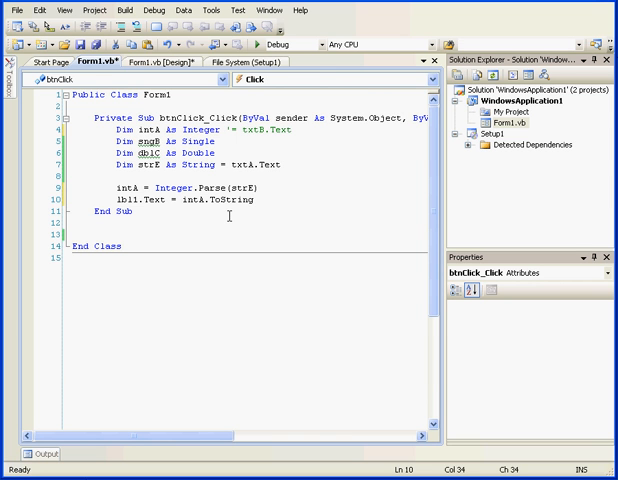
{"action": "type", "text": "()"}
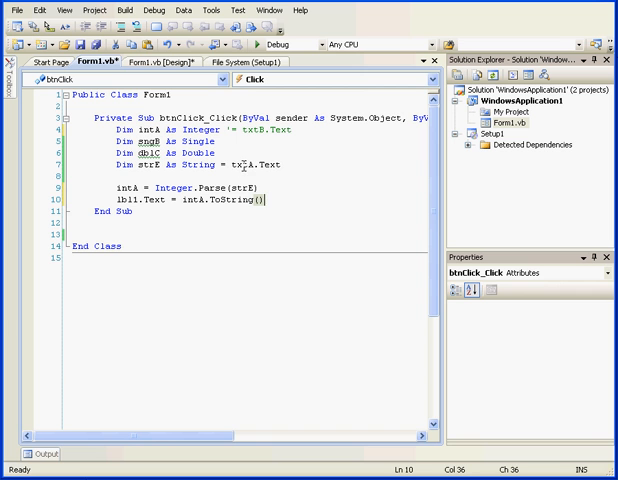
Highlight the strE declaration and the label's Text property to explain types
{"action": "double_click", "coordinate": [258, 160]}
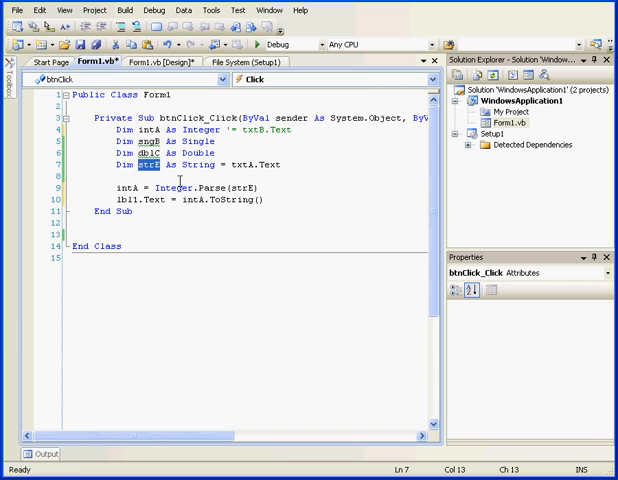
{"action": "mouse_move", "coordinate": [187, 186]}
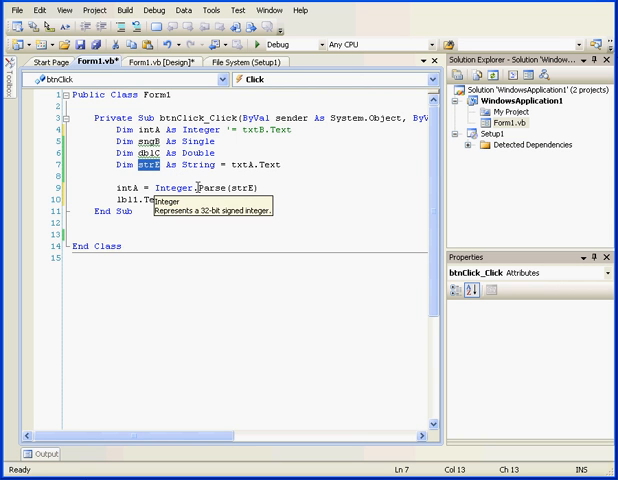
{"action": "left_click", "coordinate": [213, 185]}
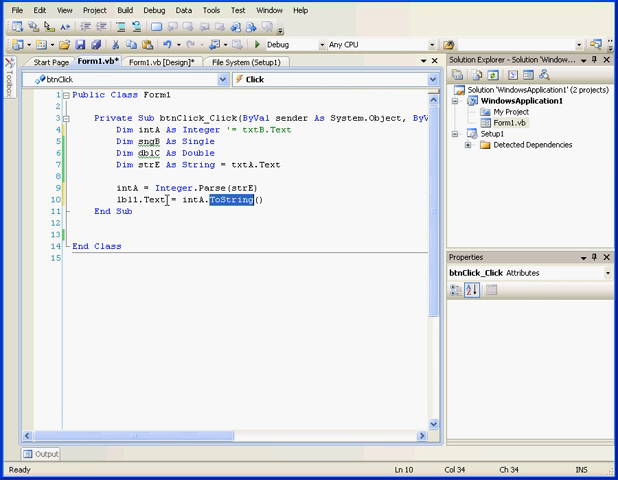
{"action": "double_click", "coordinate": [147, 204]}
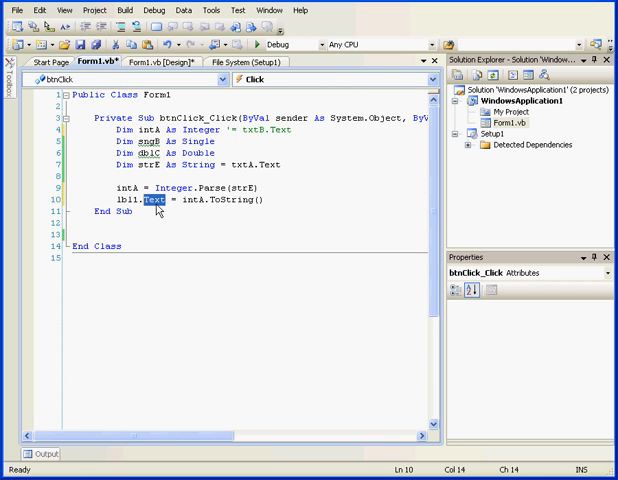
{"action": "mouse_move", "coordinate": [145, 208]}
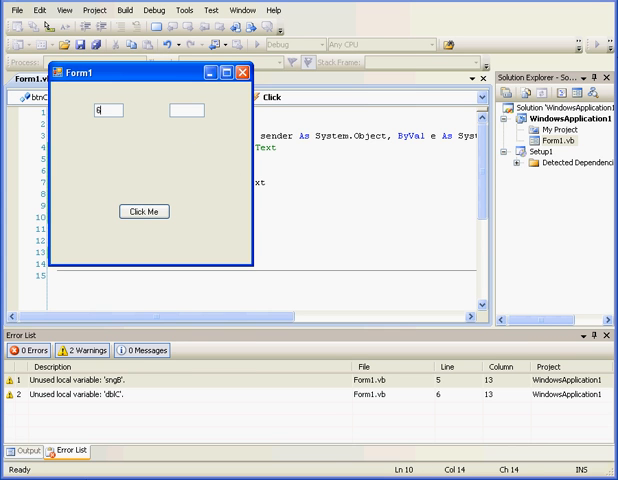
Run the form with "text" in the first box, breaking on the Integer.Parse(strE) line
{"action": "left_click", "coordinate": [146, 211]}
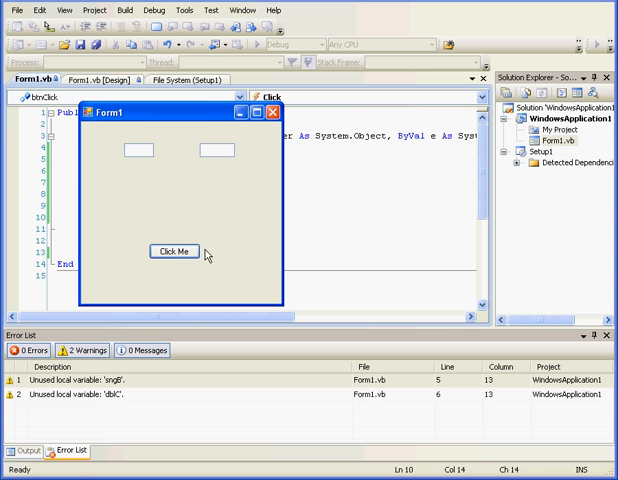
{"action": "left_click", "coordinate": [138, 148]}
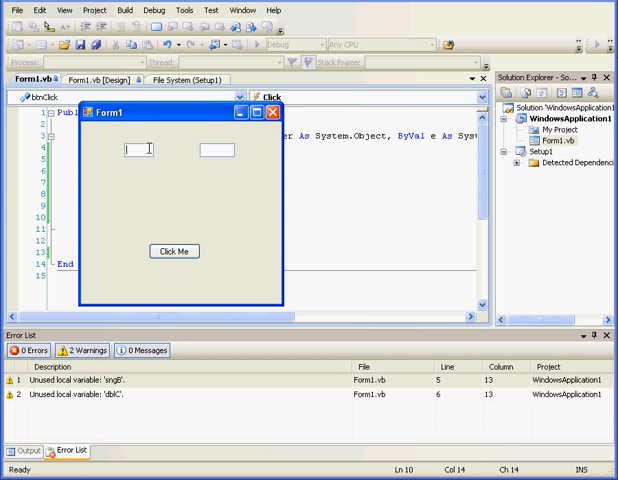
{"action": "type", "text": "text"}
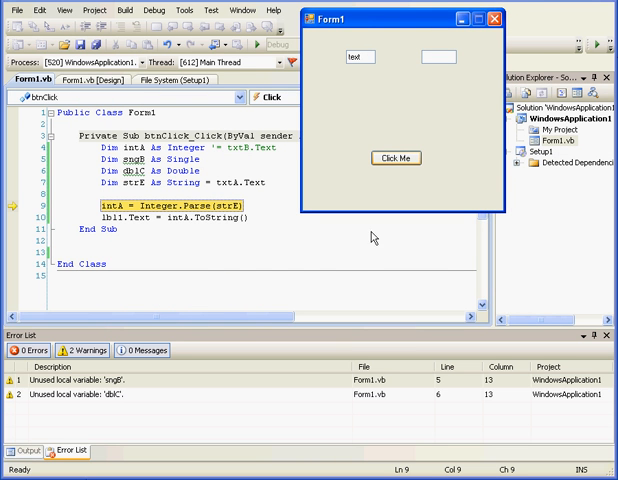
{"action": "mouse_move", "coordinate": [258, 233]}
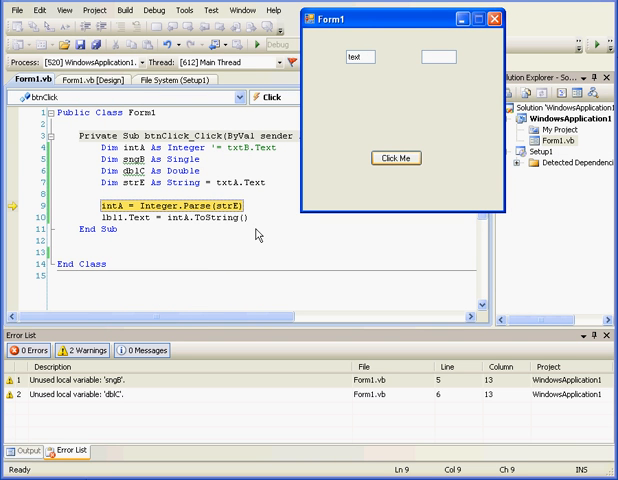